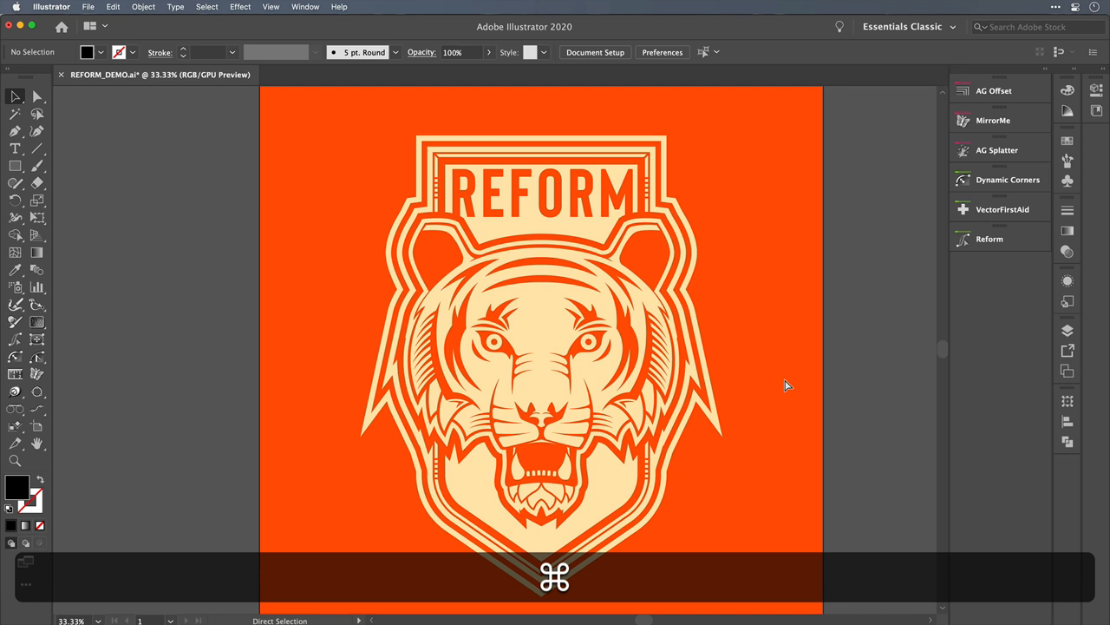
Step: Toggle outline view with Cmd+Y and delete a surplus anchor on the whisker stripe beside the eye
{"action": "key", "text": "cmd+y"}
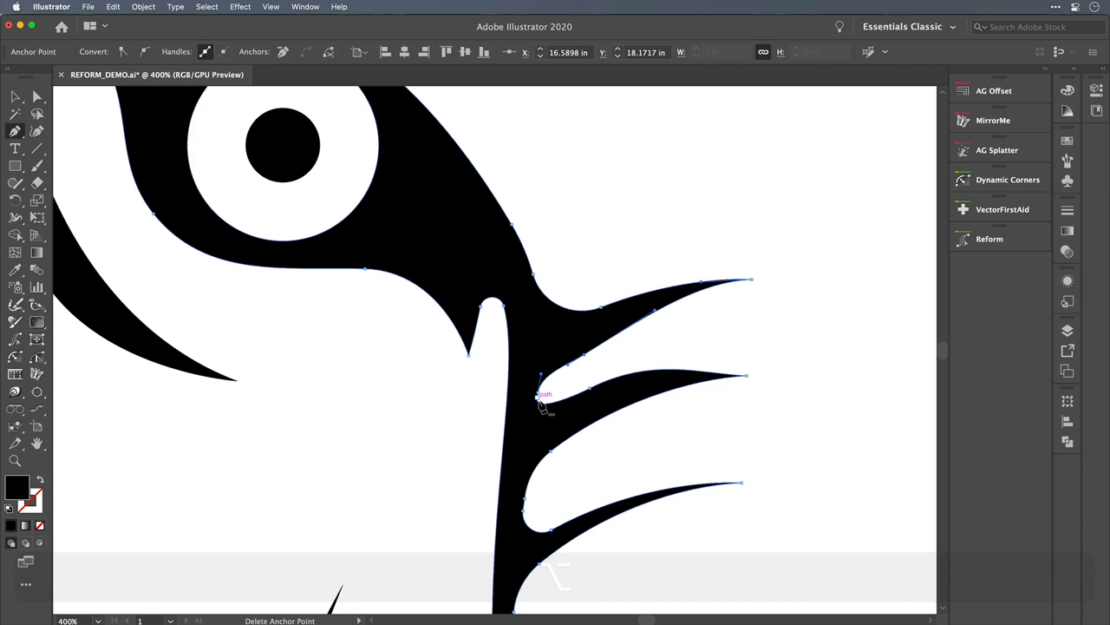
{"action": "left_click_drag", "start_coordinate": [545, 399], "coordinate": [562, 391]}
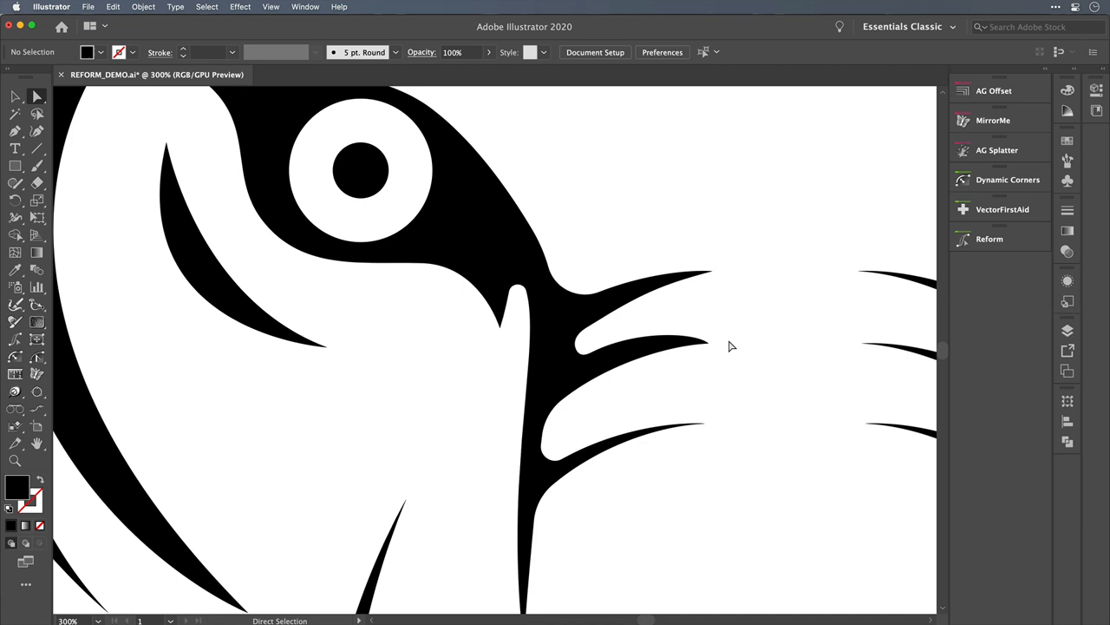
{"action": "mouse_move", "coordinate": [766, 357]}
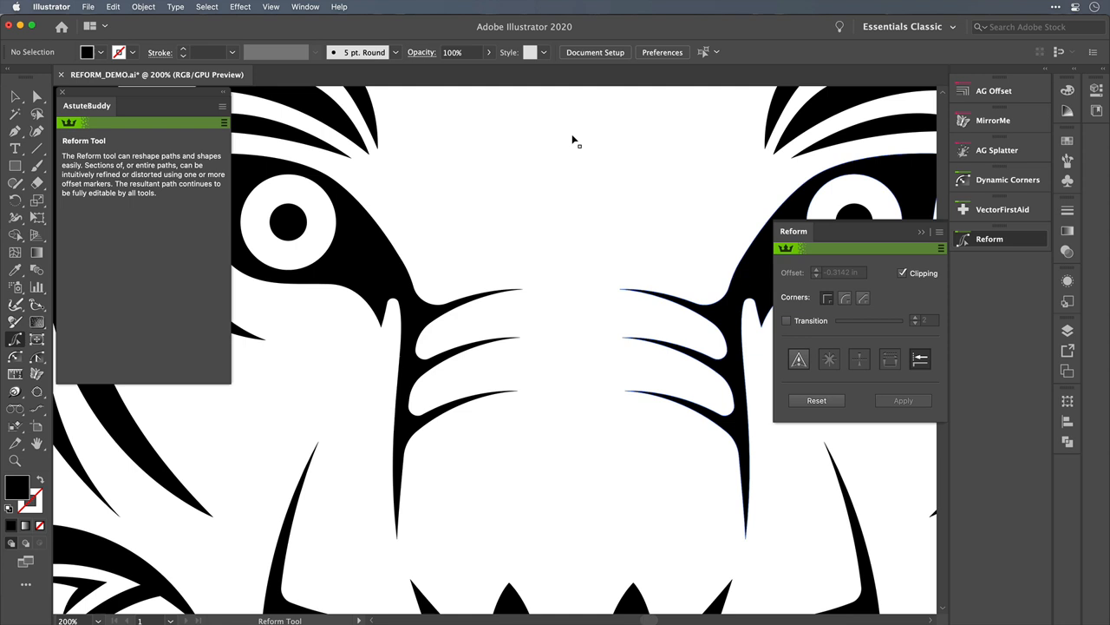
{"action": "mouse_move", "coordinate": [434, 322]}
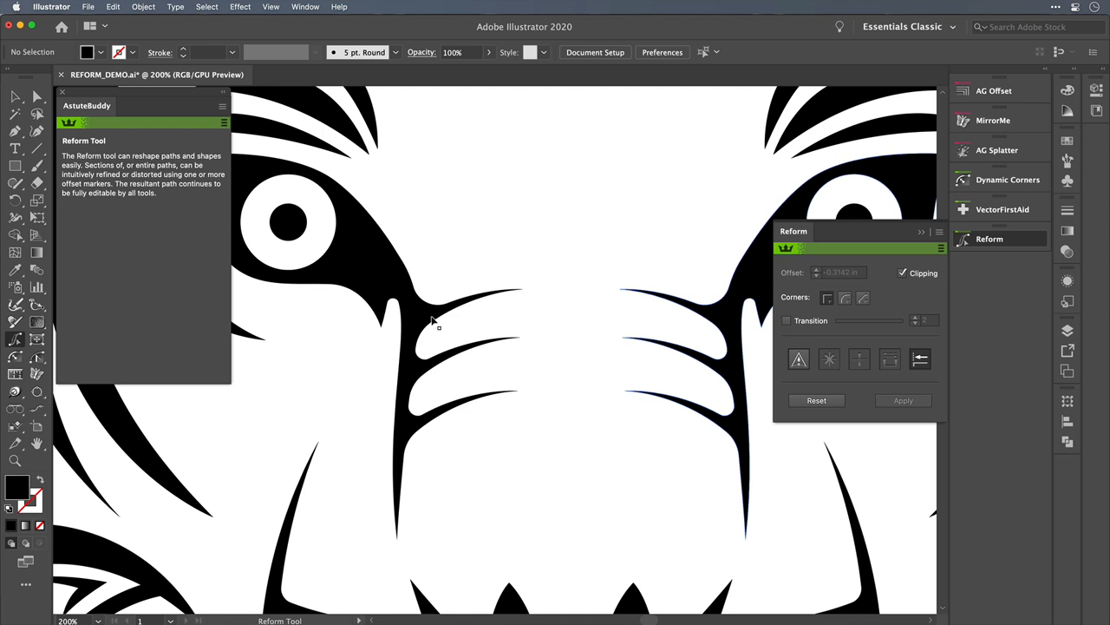
{"action": "mouse_move", "coordinate": [435, 319]}
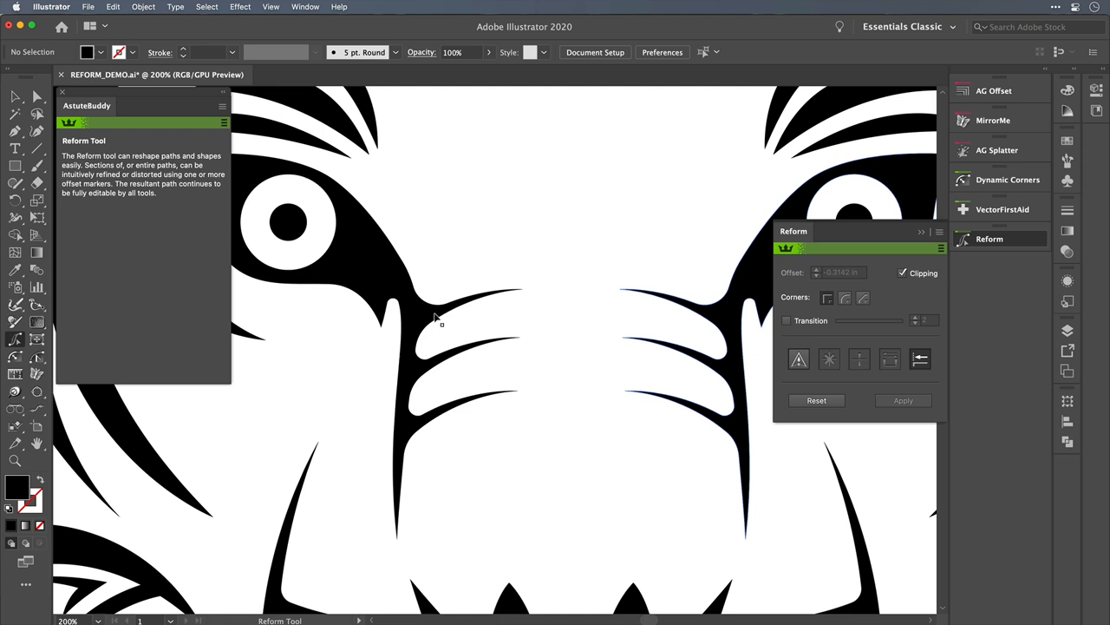
Step: Trace a Reform sculpt path along the upper whisker stripe and drag its edge inward to thin it
{"action": "left_click", "coordinate": [438, 321]}
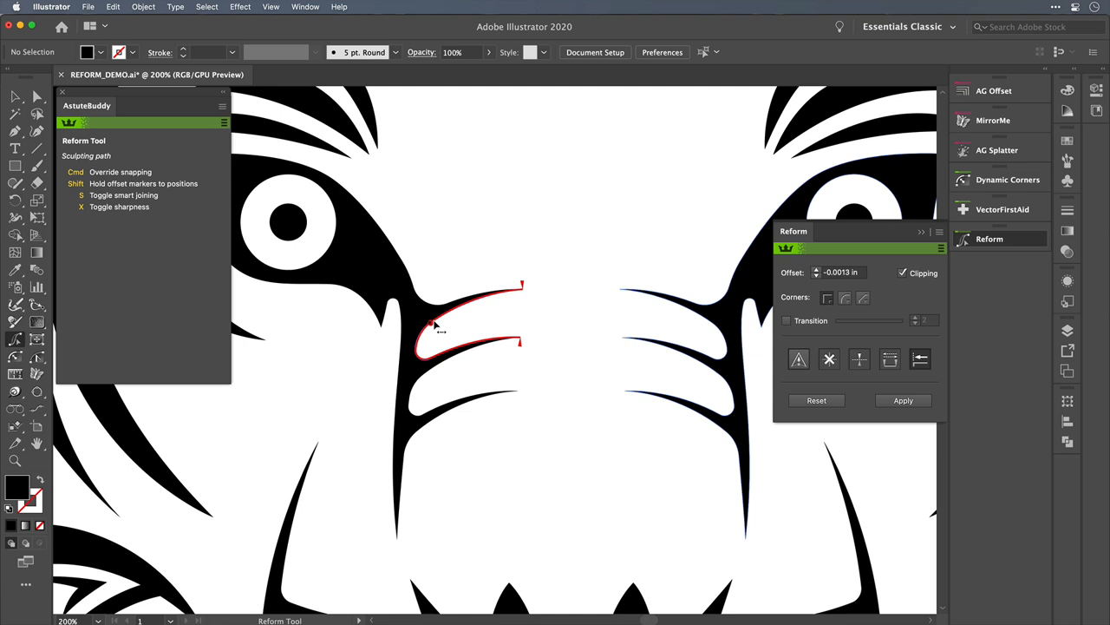
{"action": "left_click_drag", "start_coordinate": [443, 326], "coordinate": [438, 330]}
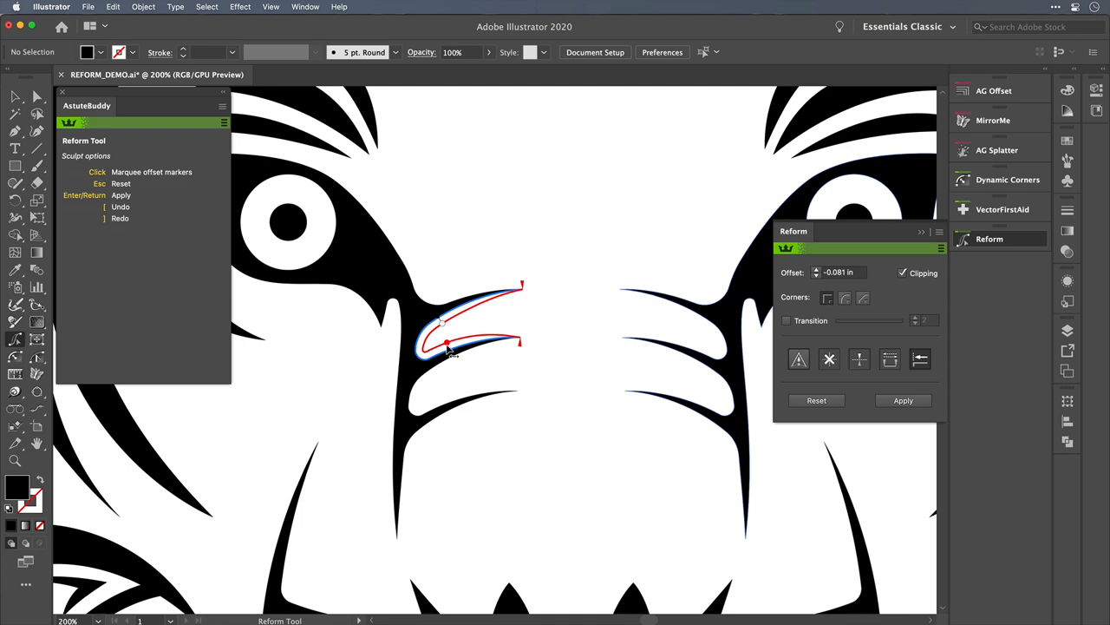
{"action": "left_click_drag", "start_coordinate": [451, 347], "coordinate": [455, 351]}
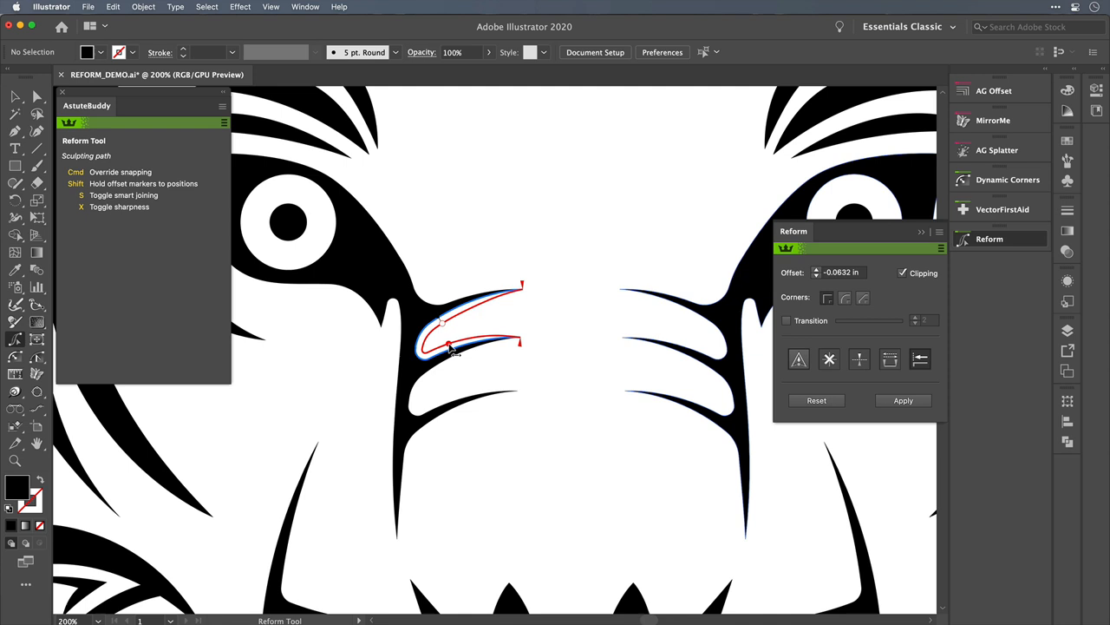
{"action": "left_click", "coordinate": [903, 400]}
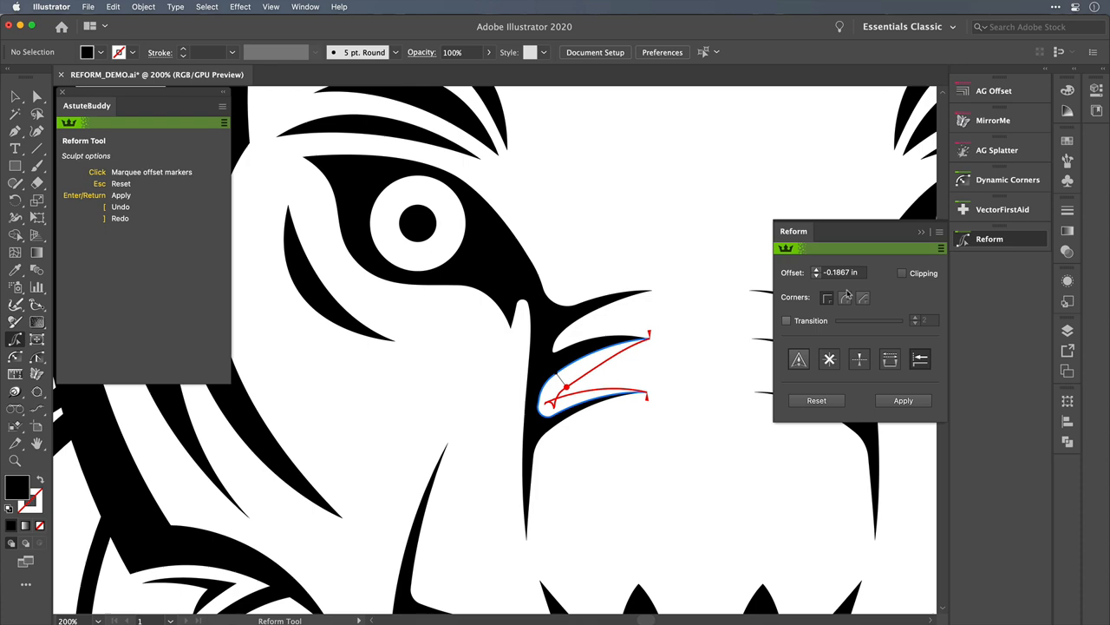
Step: Pick a different Corners option in the Reform panel for the whisker stripe sculpt
{"action": "left_click", "coordinate": [902, 272]}
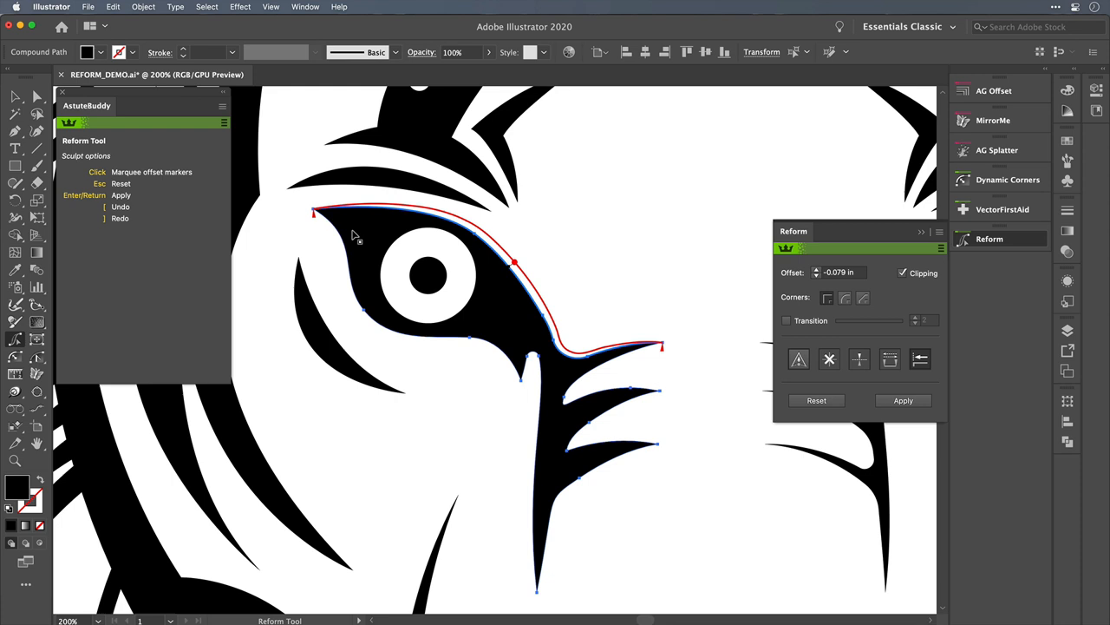
Step: Drag the eye marking's upper contour into a tighter curve around the tiger's left eye
{"action": "left_click_drag", "start_coordinate": [356, 237], "coordinate": [415, 339]}
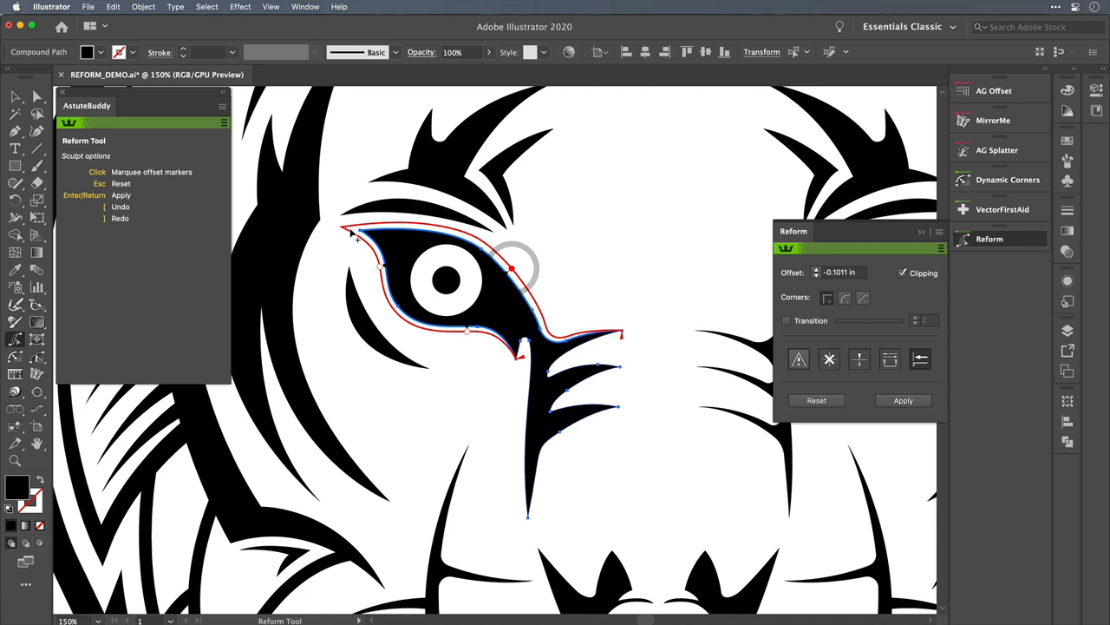
{"action": "left_click_drag", "start_coordinate": [516, 269], "coordinate": [521, 287]}
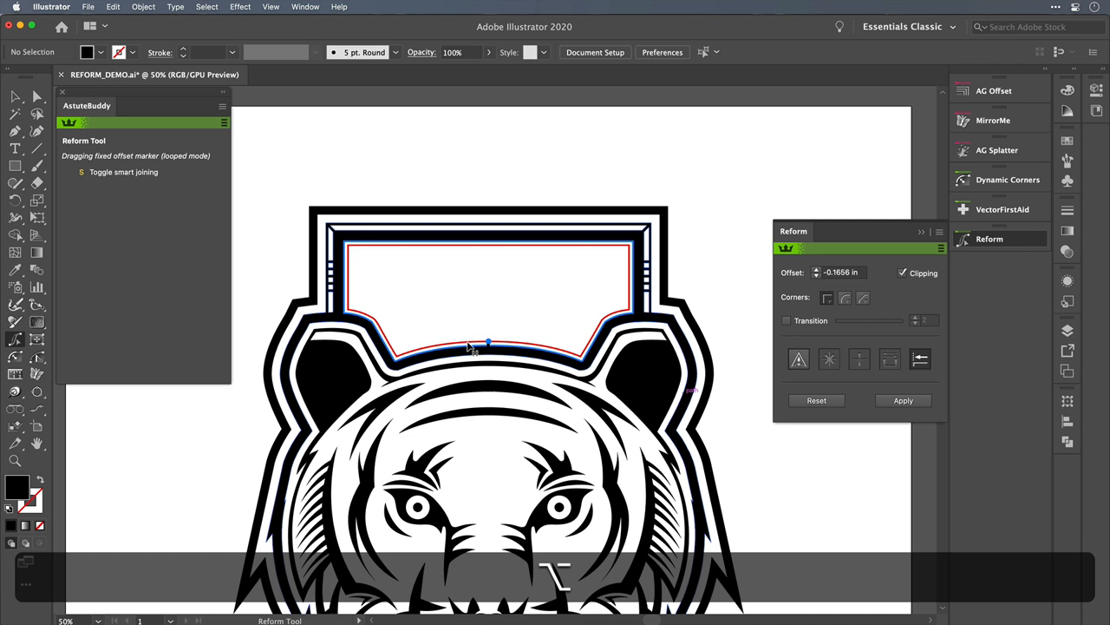
Step: Drag the banner's inner offset marker inward to thicken the crest's top border
{"action": "left_click_drag", "start_coordinate": [487, 341], "coordinate": [488, 346]}
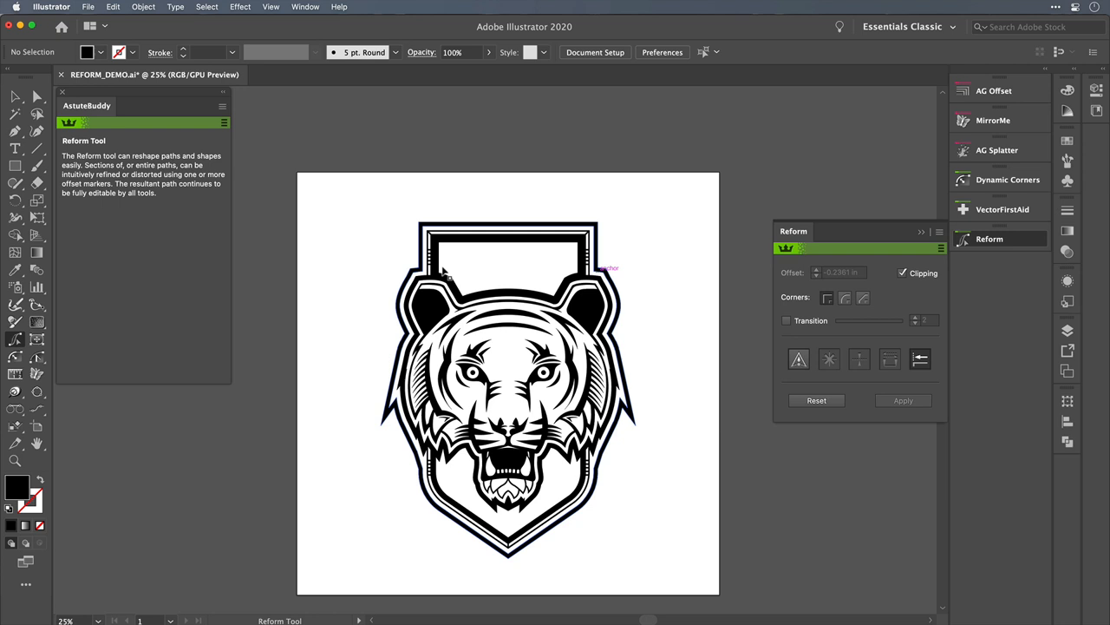
{"action": "mouse_move", "coordinate": [511, 341]}
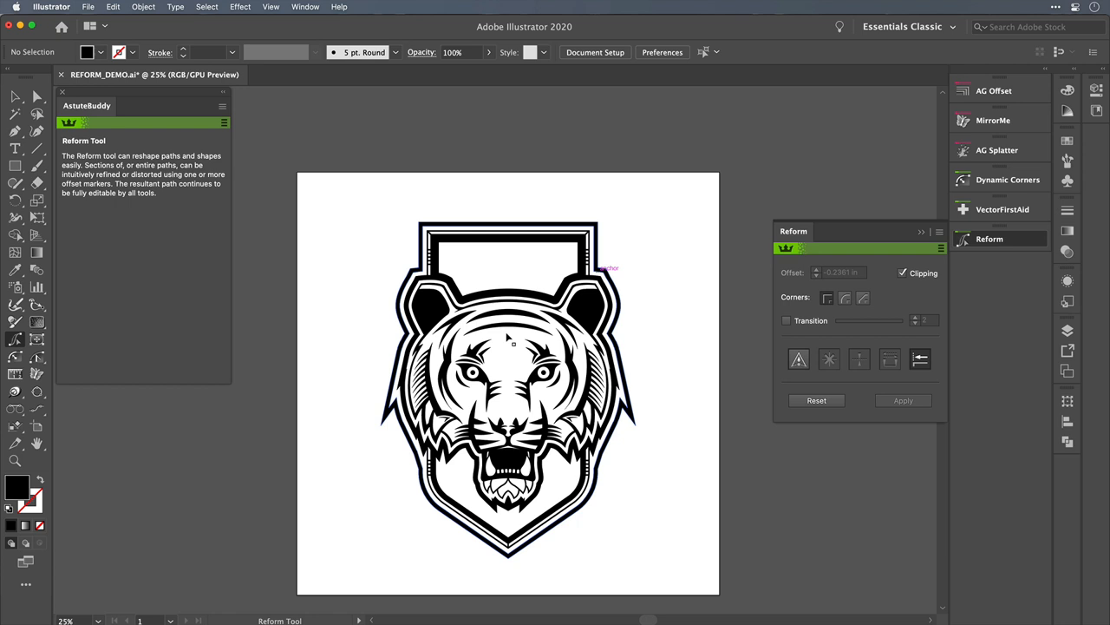
Step: Place Reform offset markers marking the edge section of the thick black band
{"action": "left_click", "coordinate": [498, 295]}
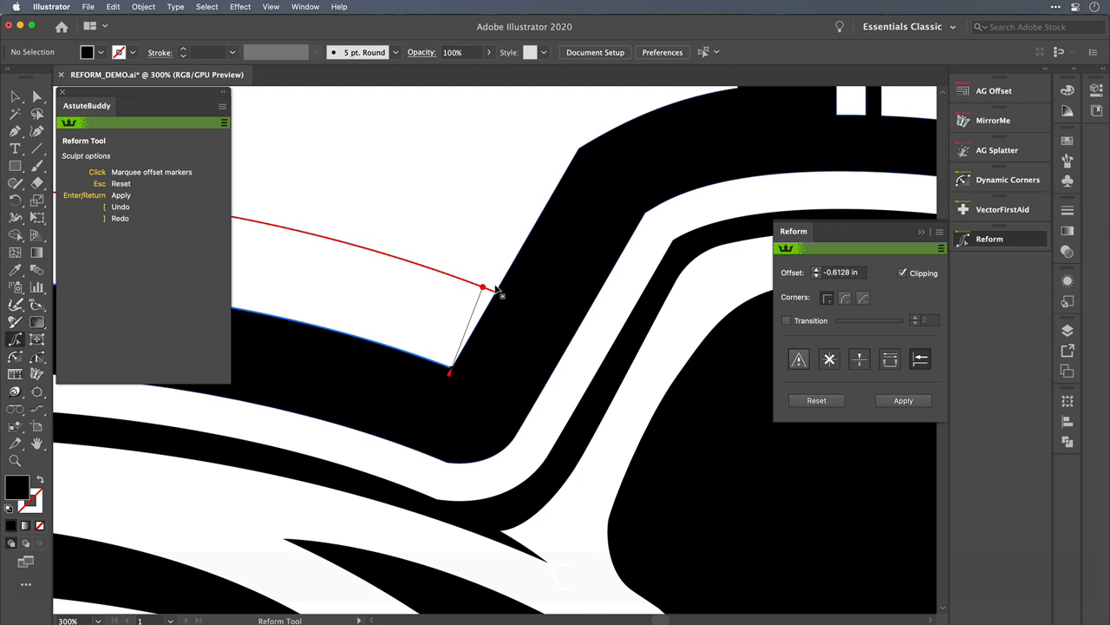
{"action": "left_click", "coordinate": [829, 358]}
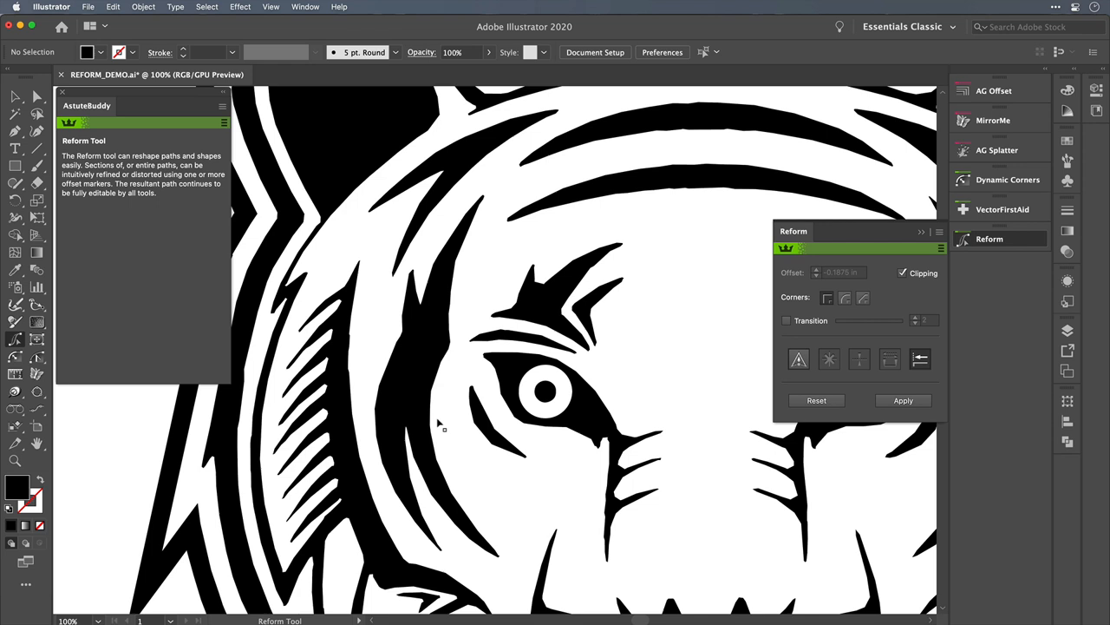
Step: Mark the cheek stripe's edge section left of the eye and apply the rough-path reshape
{"action": "left_click", "coordinate": [438, 425]}
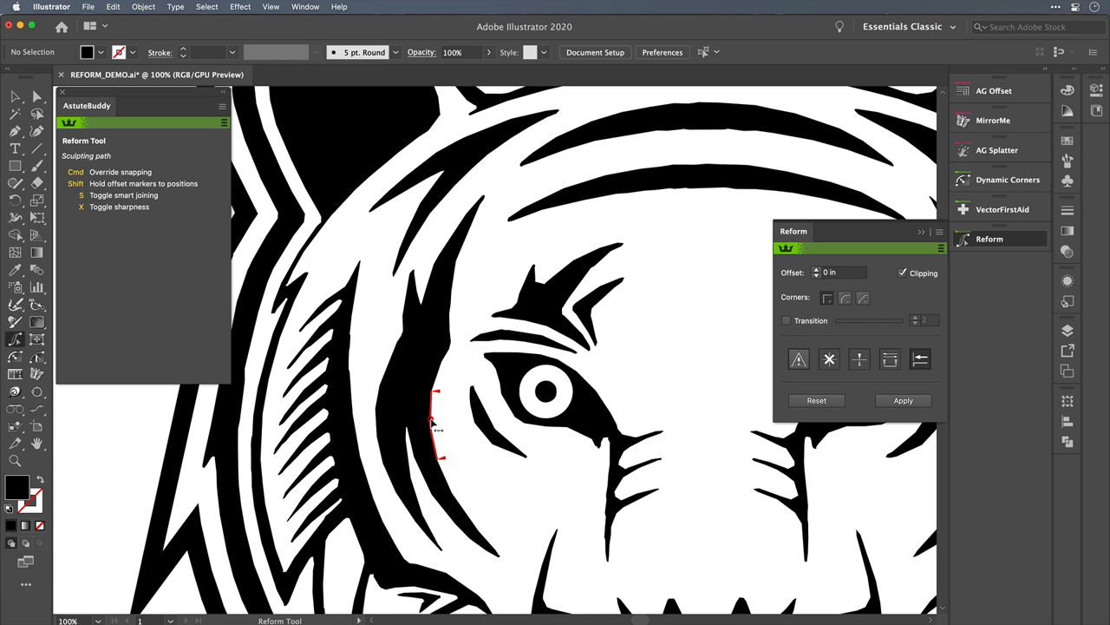
{"action": "left_click_drag", "start_coordinate": [438, 425], "coordinate": [490, 200]}
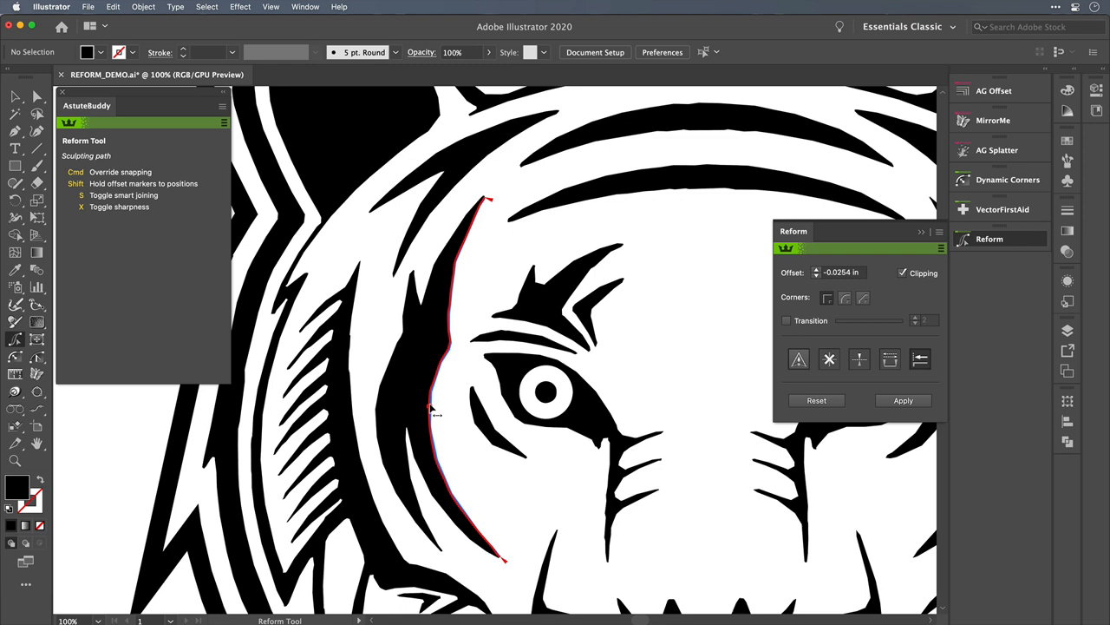
{"action": "left_click", "coordinate": [903, 399]}
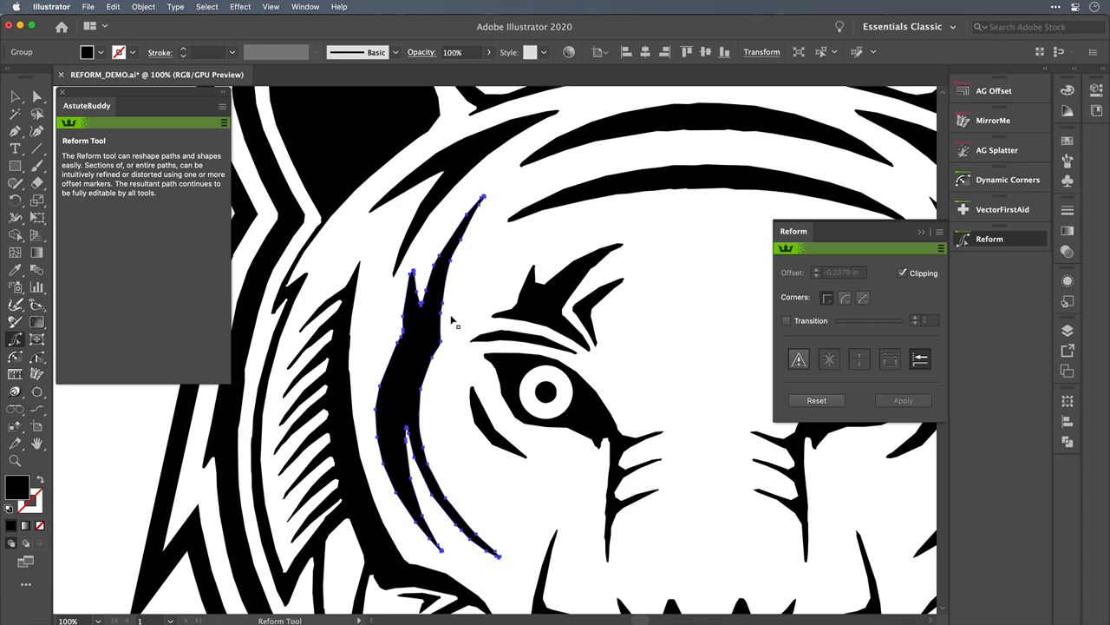